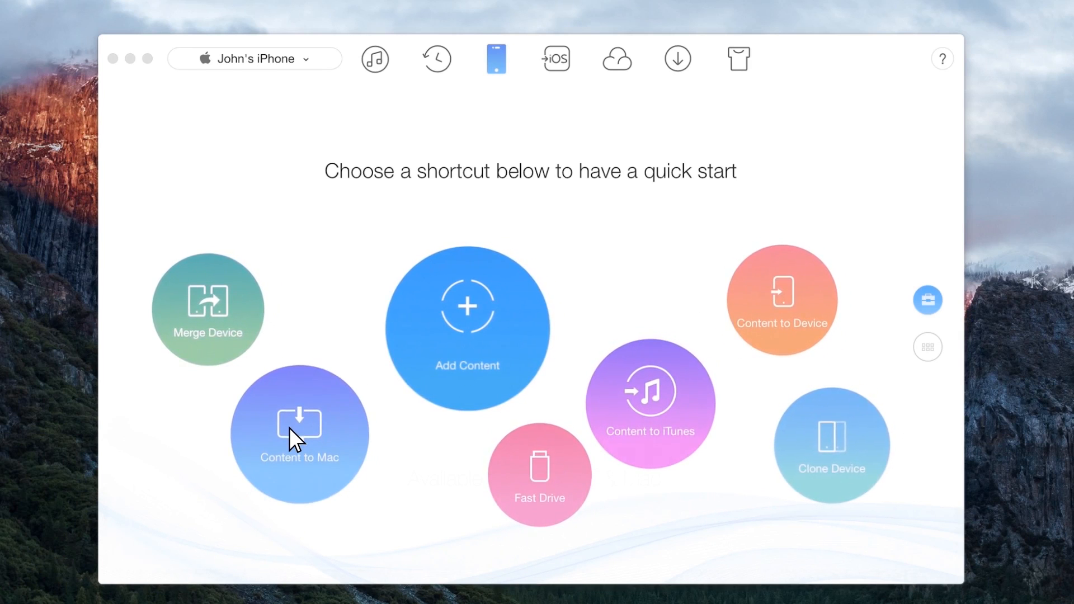
pyautogui.moveTo(835, 451)
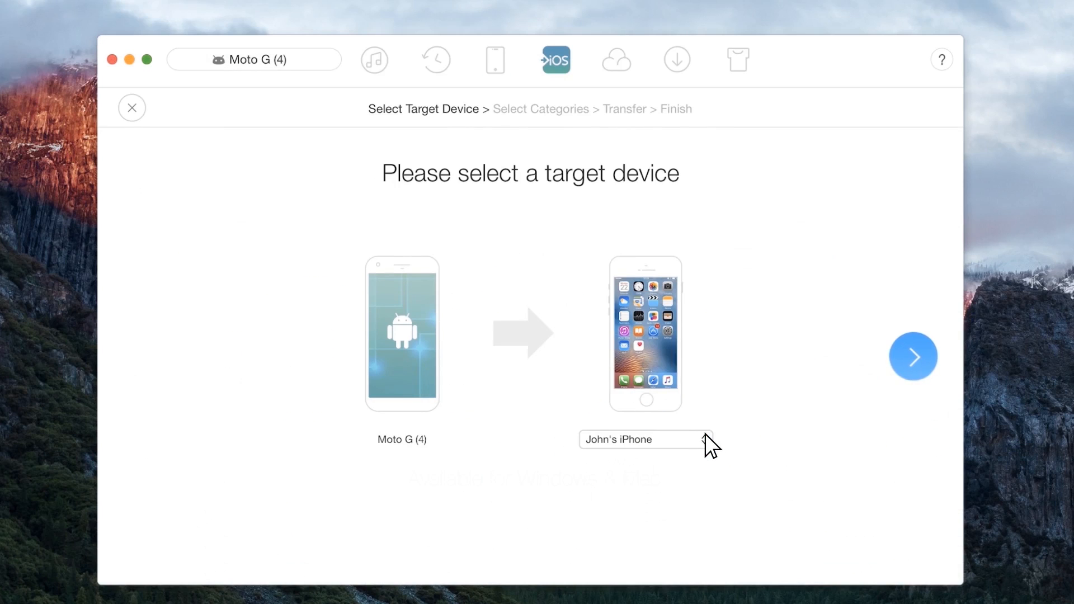
pyautogui.click(913, 355)
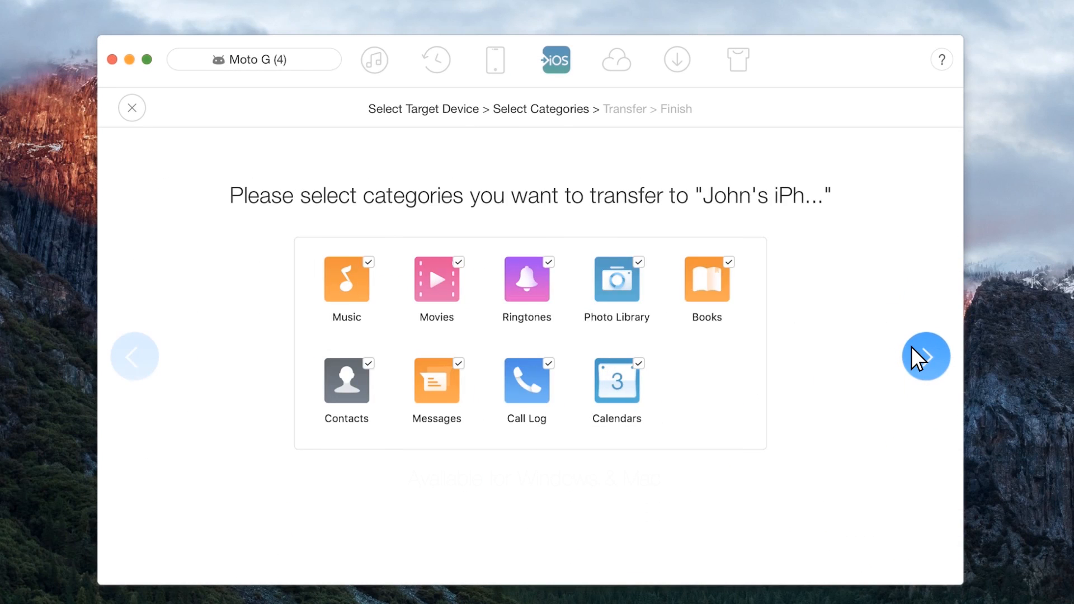
pyautogui.click(925, 356)
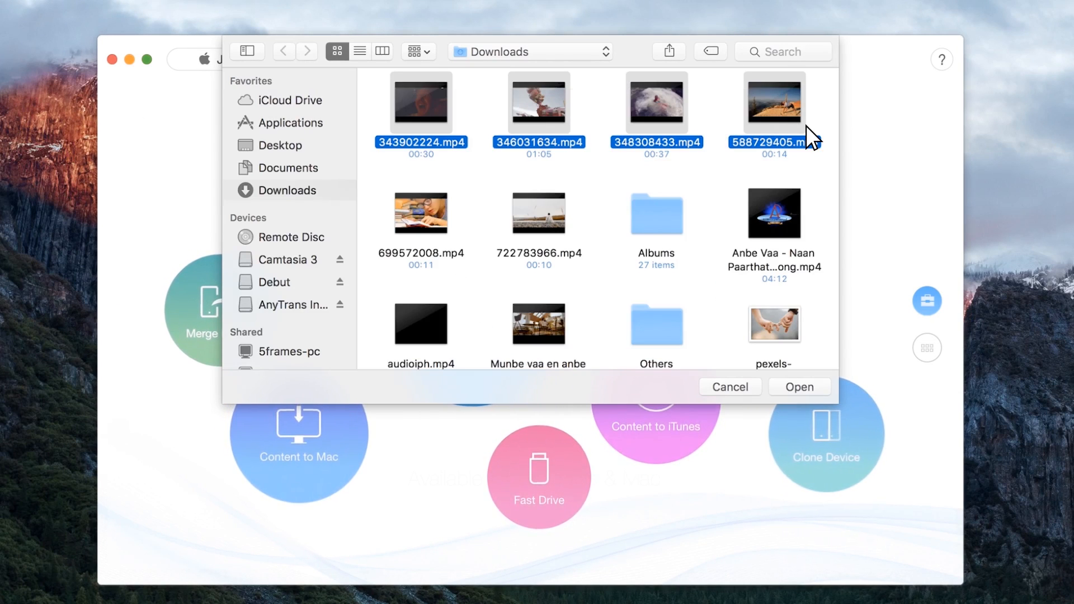
pyautogui.click(729, 387)
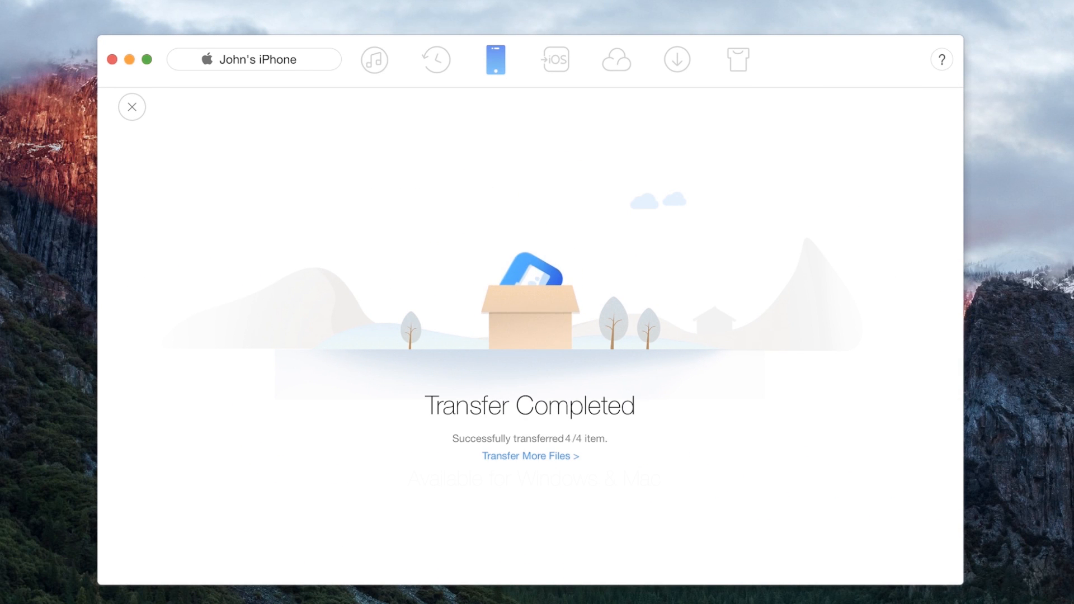
pyautogui.click(132, 108)
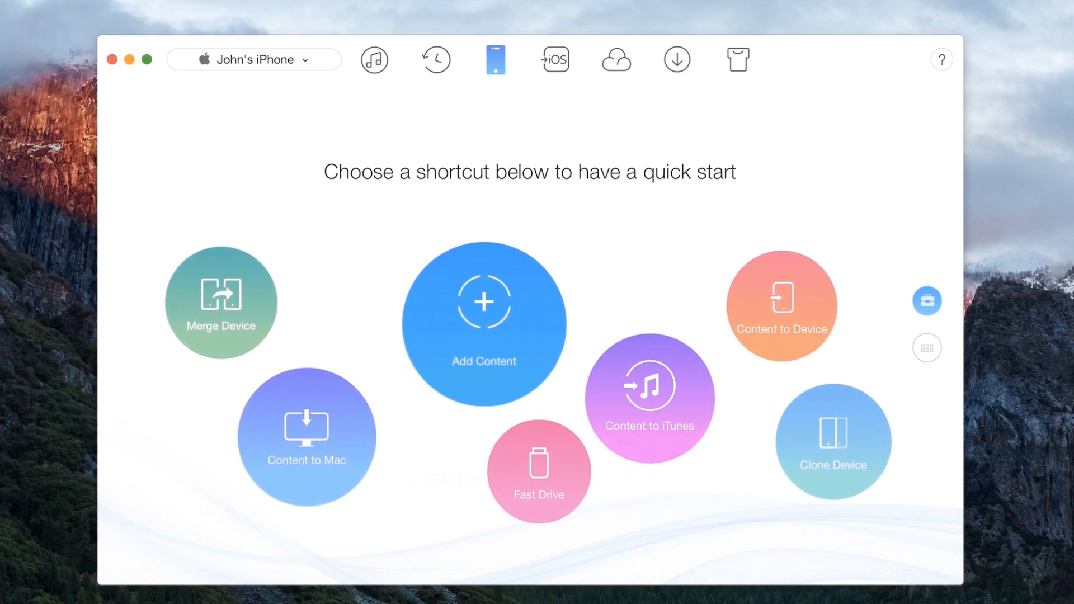
pyautogui.moveTo(787, 304)
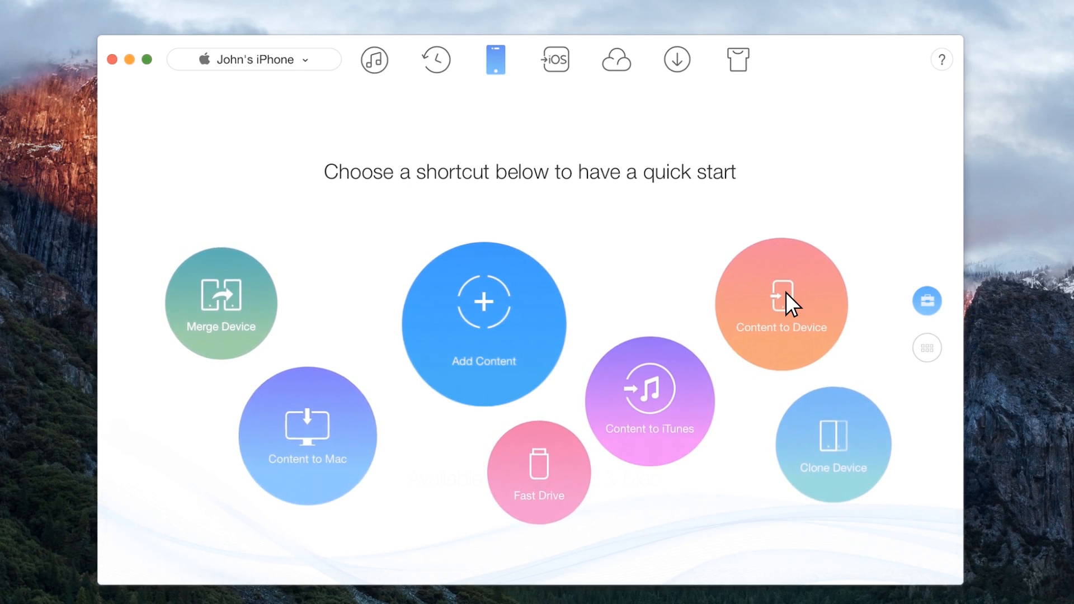
pyautogui.click(781, 301)
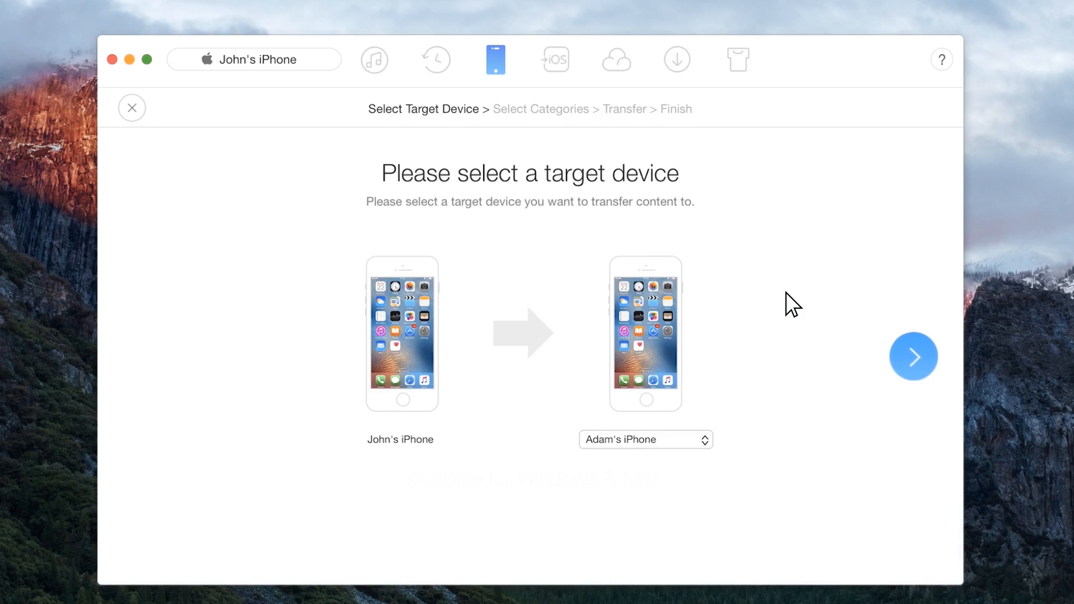
pyautogui.click(913, 356)
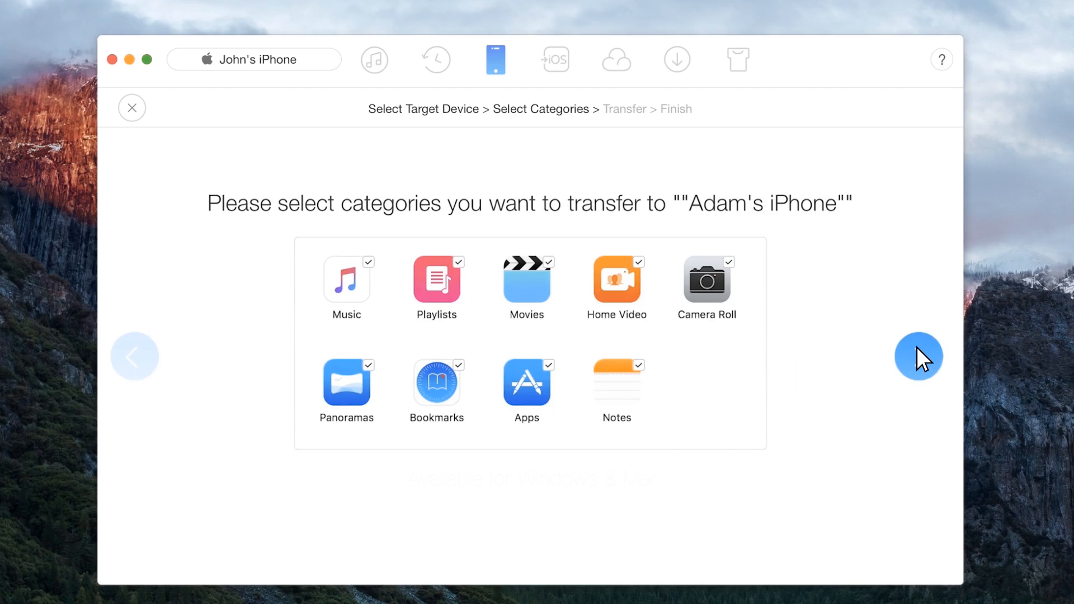
pyautogui.click(919, 356)
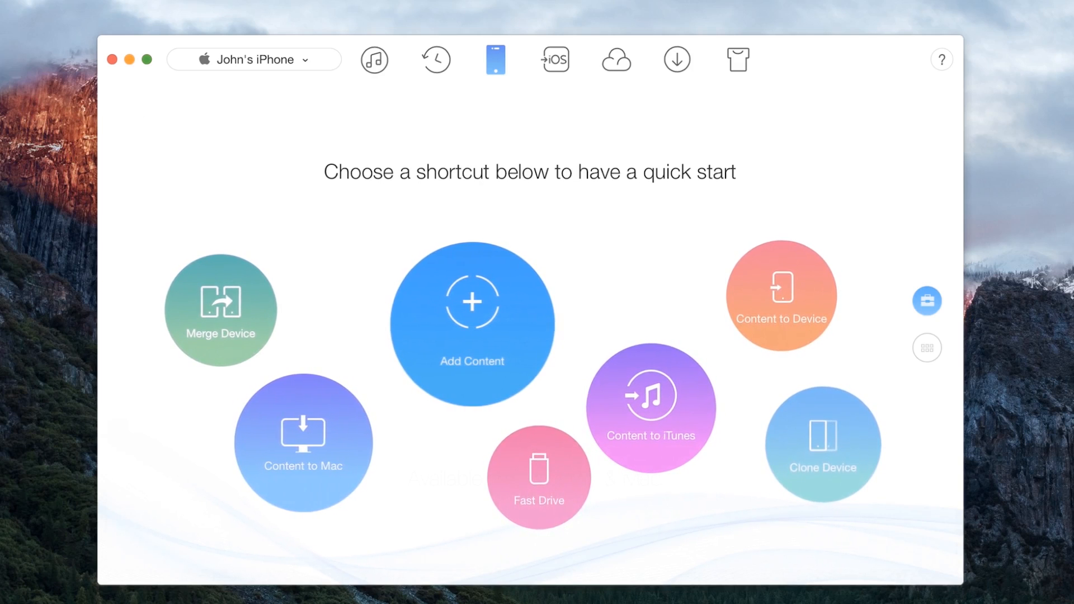
pyautogui.click(538, 472)
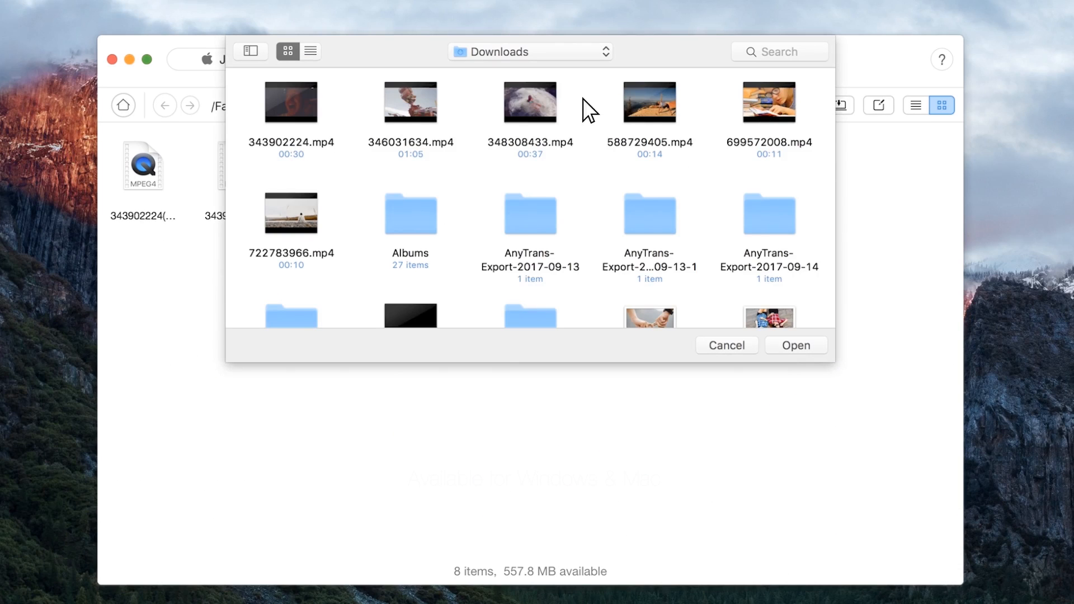
pyautogui.click(529, 102)
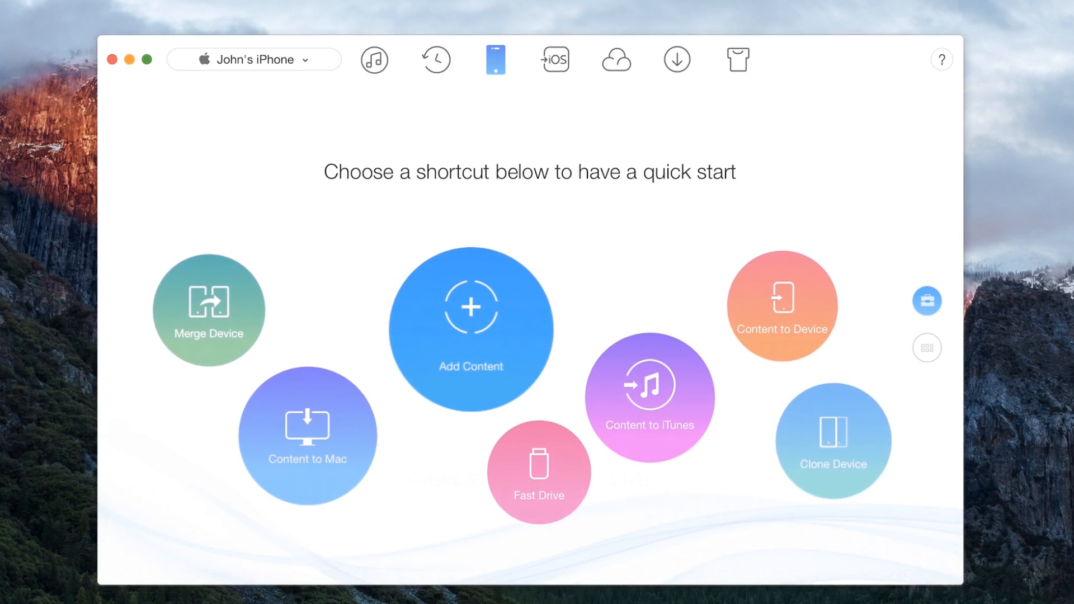
pyautogui.click(209, 310)
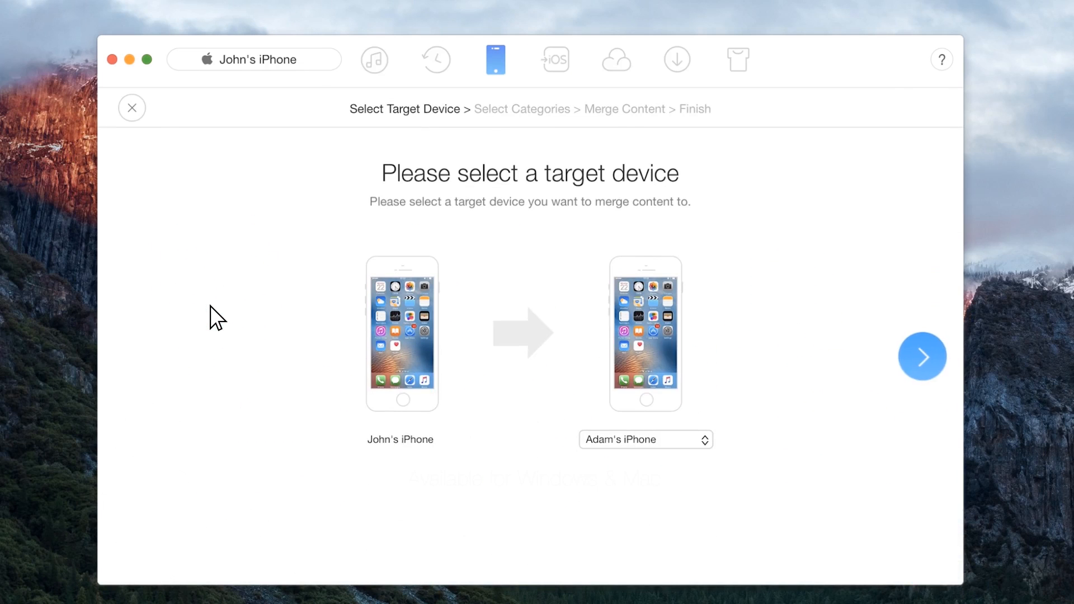
pyautogui.click(921, 355)
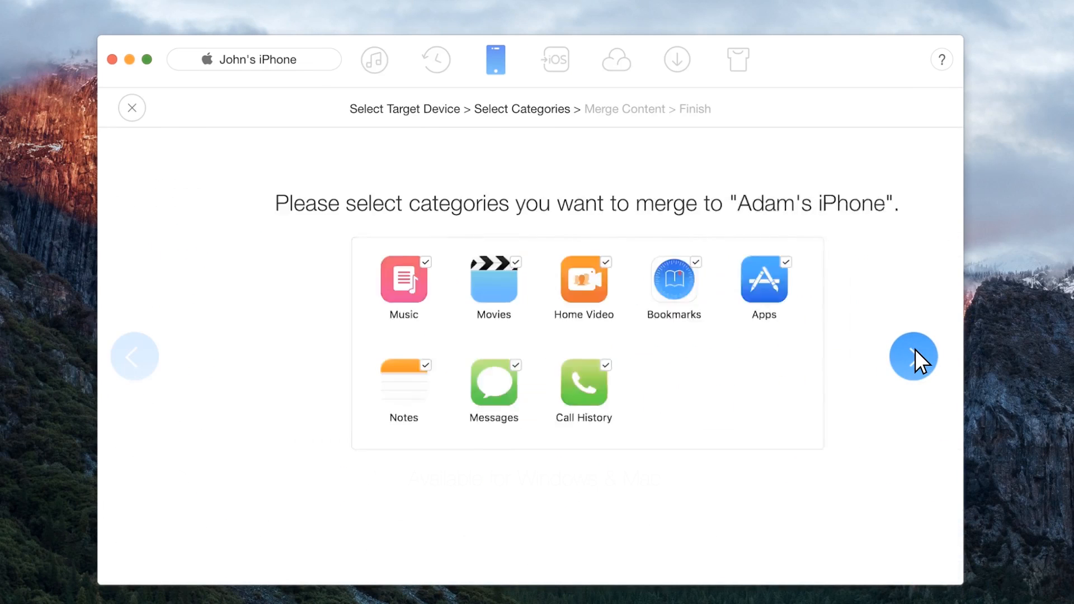
pyautogui.click(915, 356)
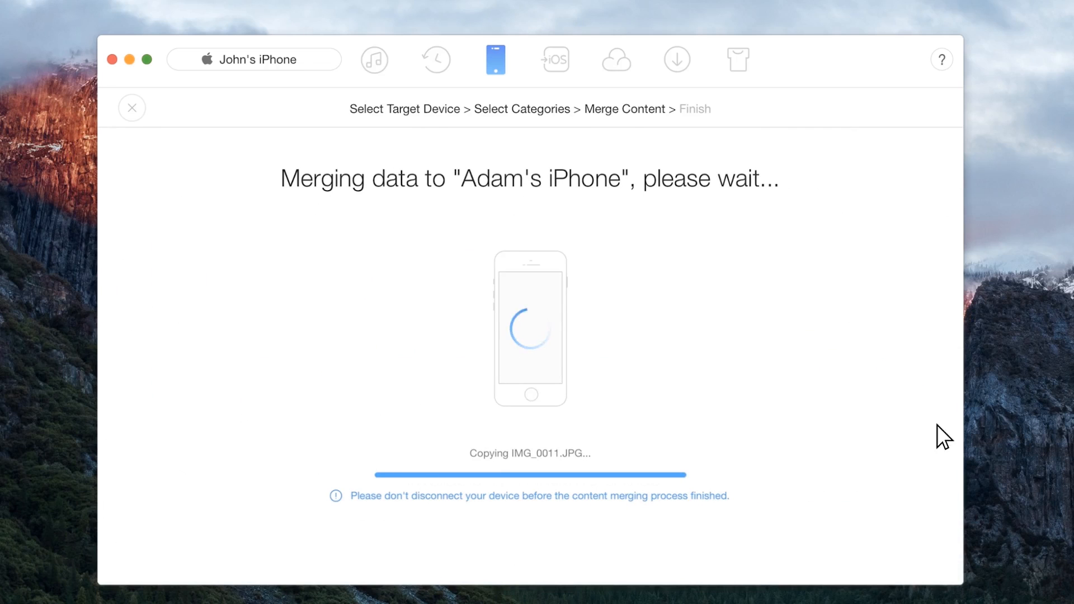